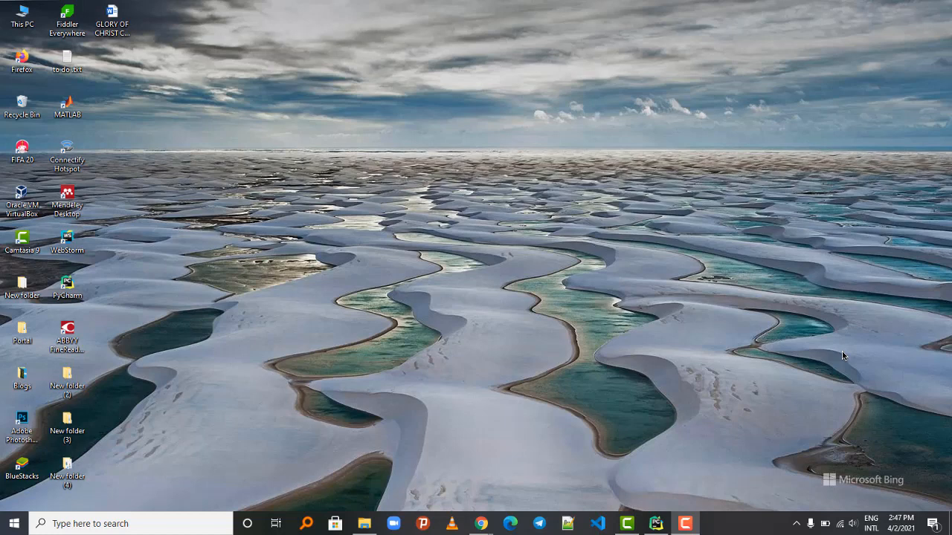
{"action": "mouse_move", "coordinate": [640, 316]}
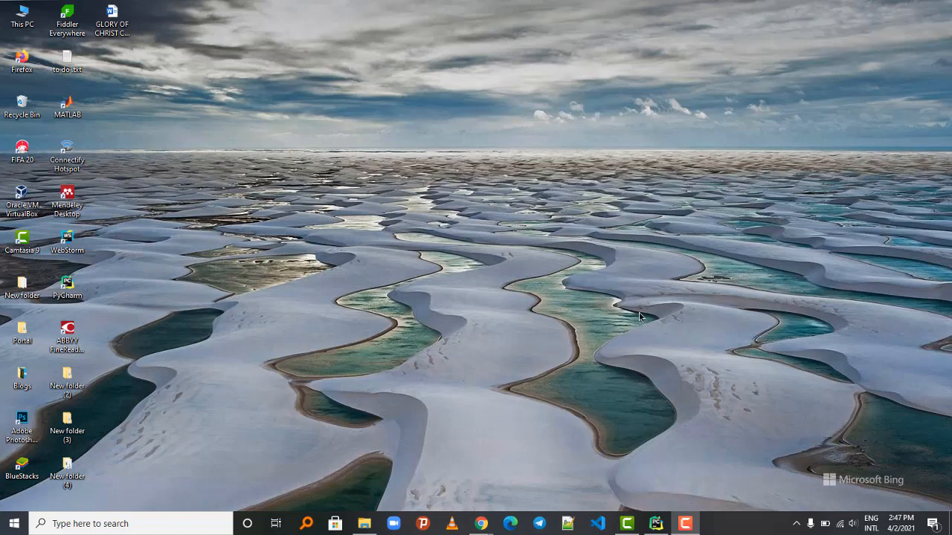
{"action": "mouse_move", "coordinate": [177, 446]}
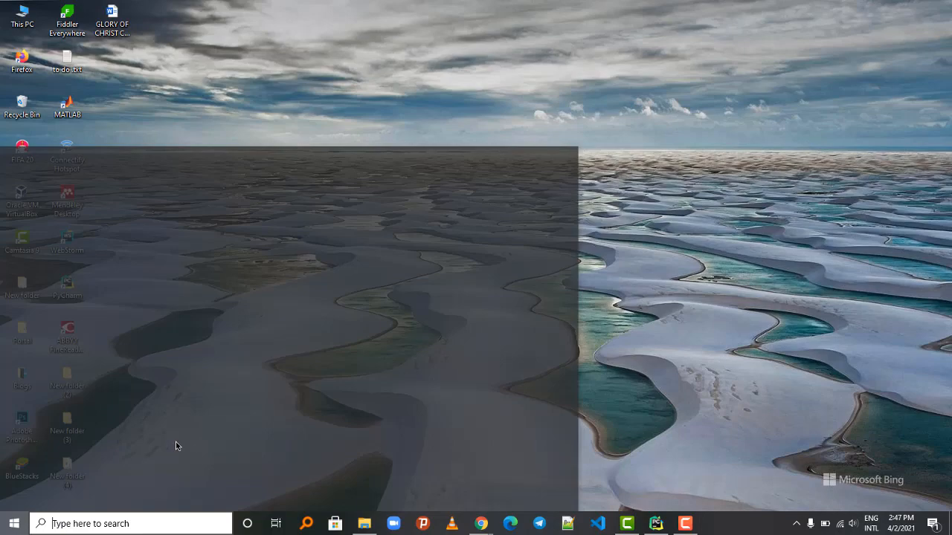
Launch Command Prompt and run pip install pipreqs, which reports it is already satisfied.
{"action": "type", "text": "cmd"}
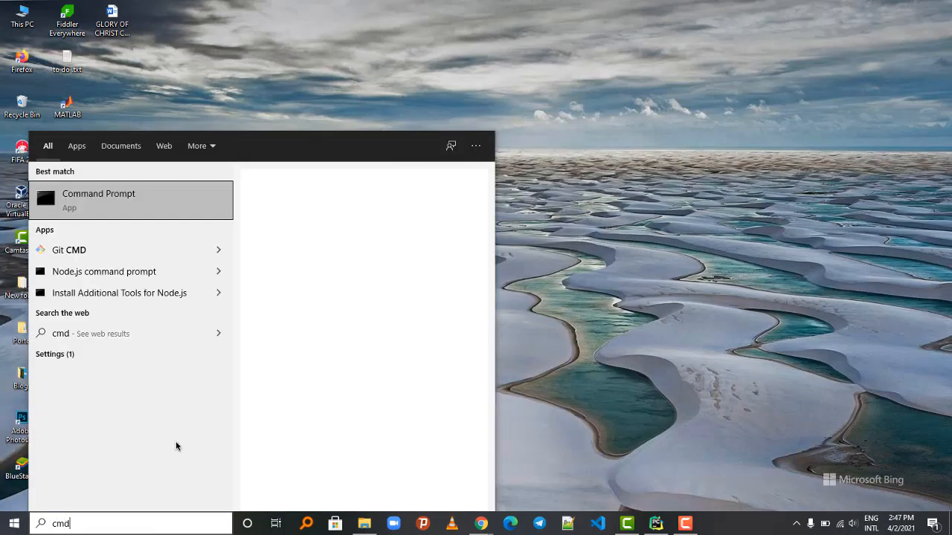
{"action": "left_click", "coordinate": [98, 199]}
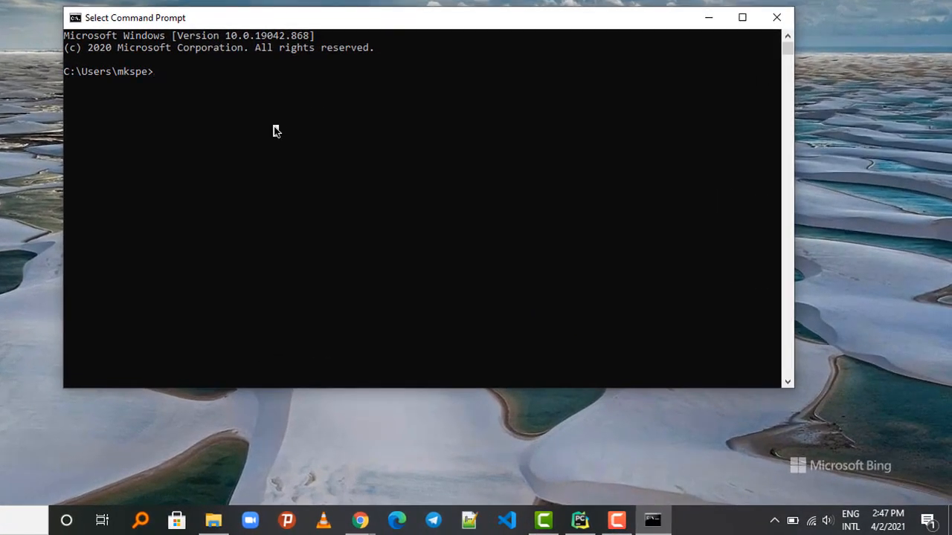
{"action": "type", "text": "pip"}
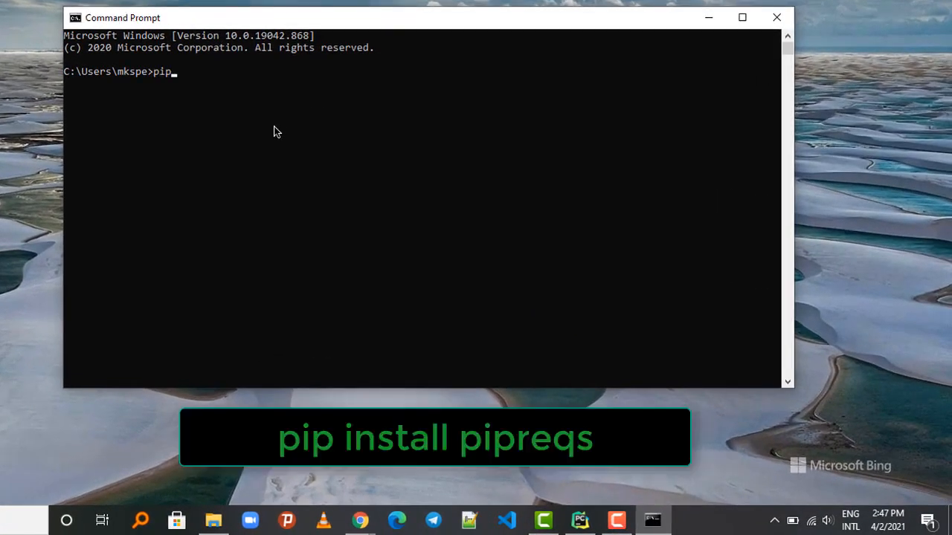
{"action": "type", "text": "install"}
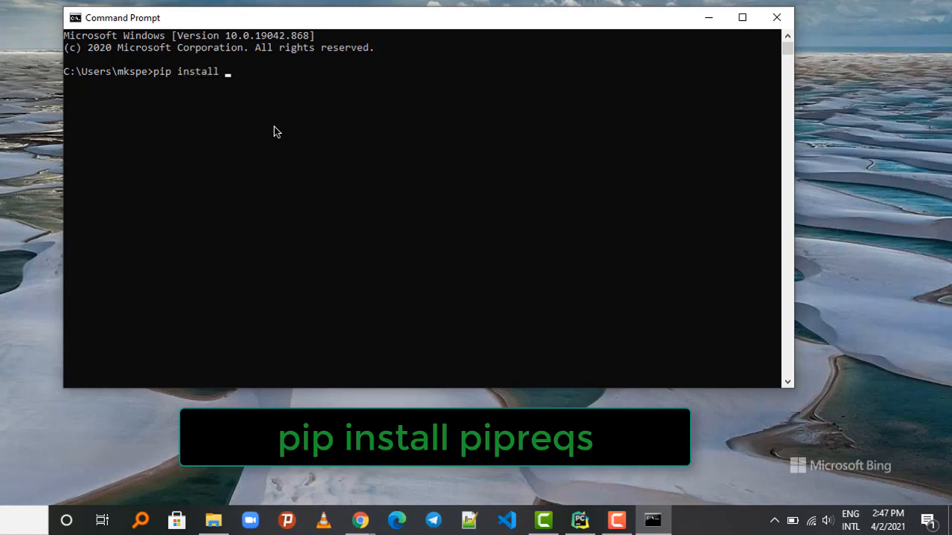
{"action": "type", "text": "pipreqs"}
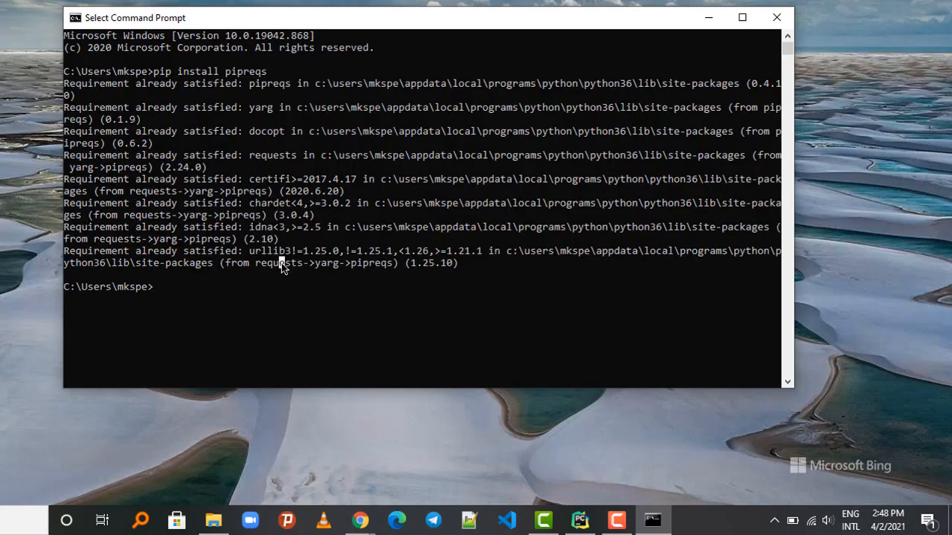
{"action": "mouse_move", "coordinate": [284, 290]}
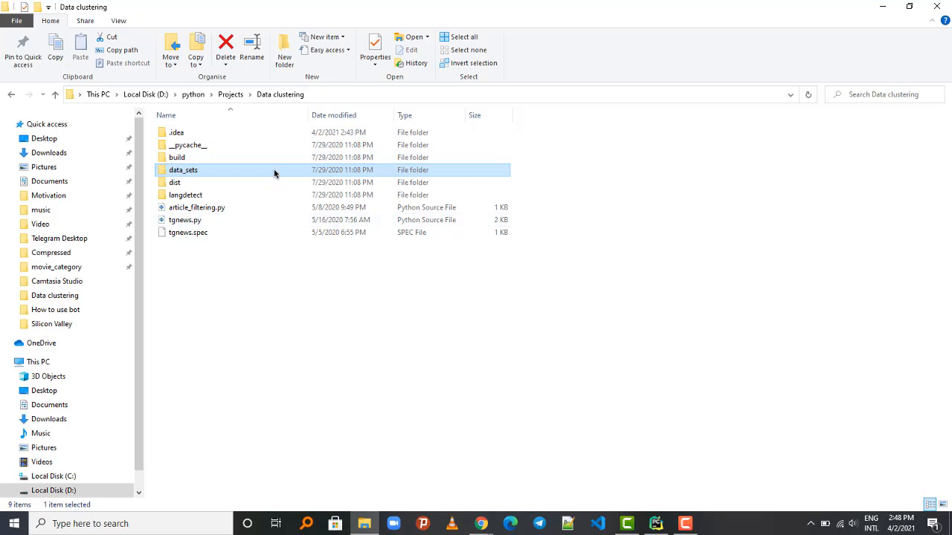
{"action": "mouse_move", "coordinate": [275, 172]}
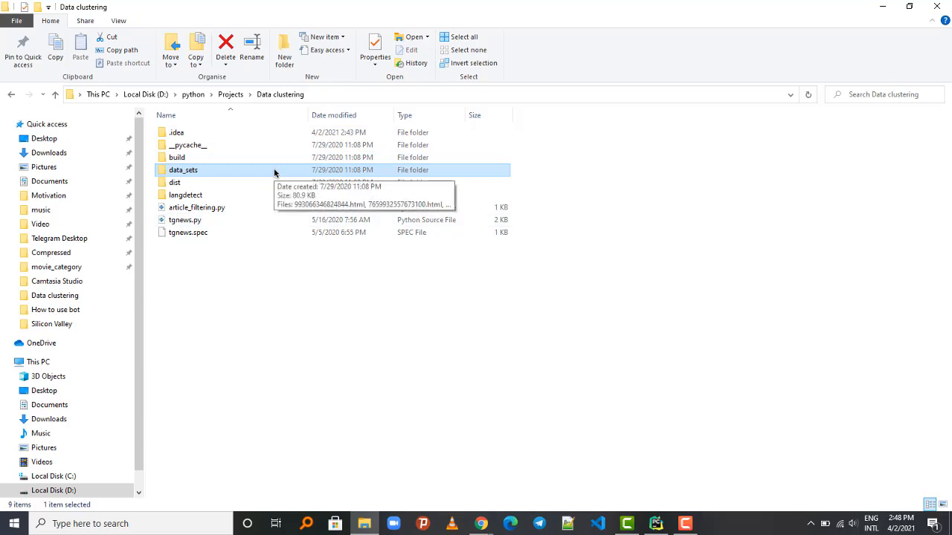
{"action": "mouse_move", "coordinate": [231, 328]}
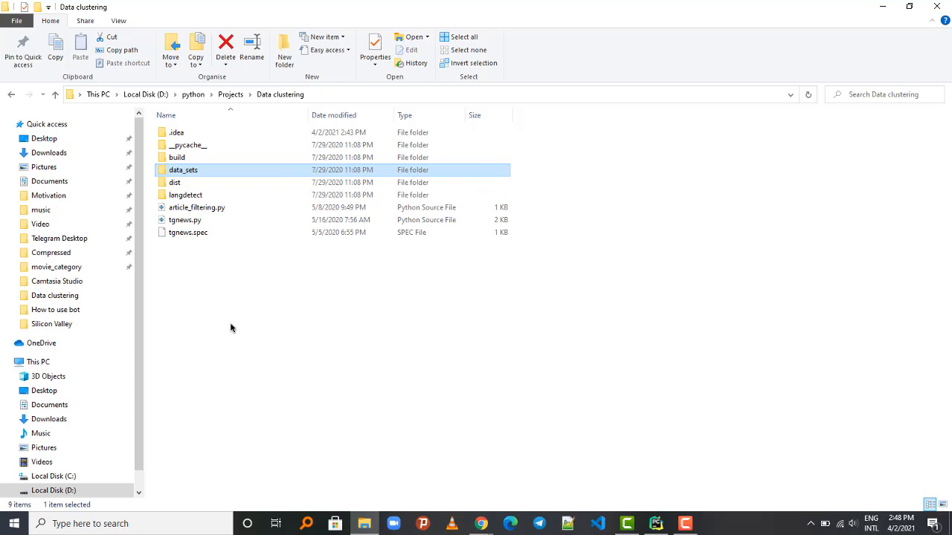
Use the Data clustering folder's context menu to open PowerShell there.
{"action": "right_click", "coordinate": [183, 169]}
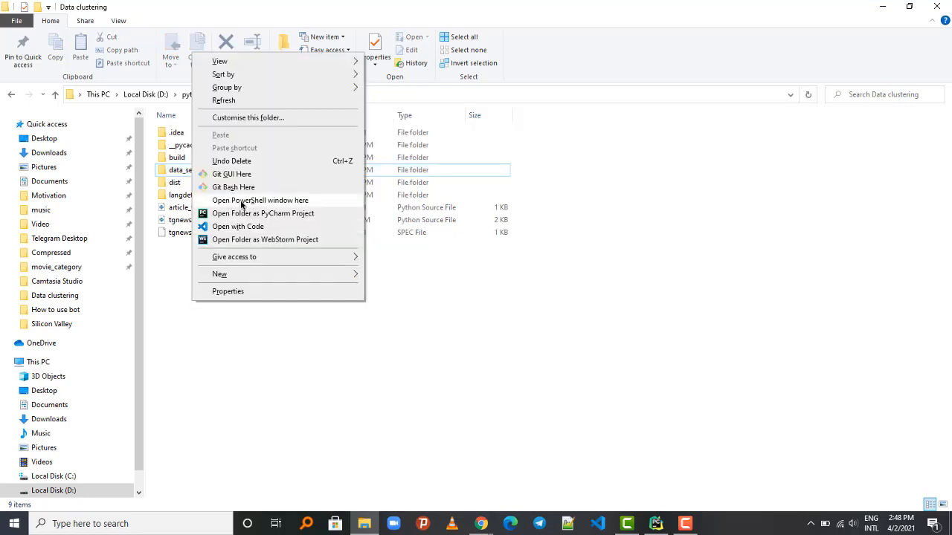
{"action": "left_click", "coordinate": [473, 382]}
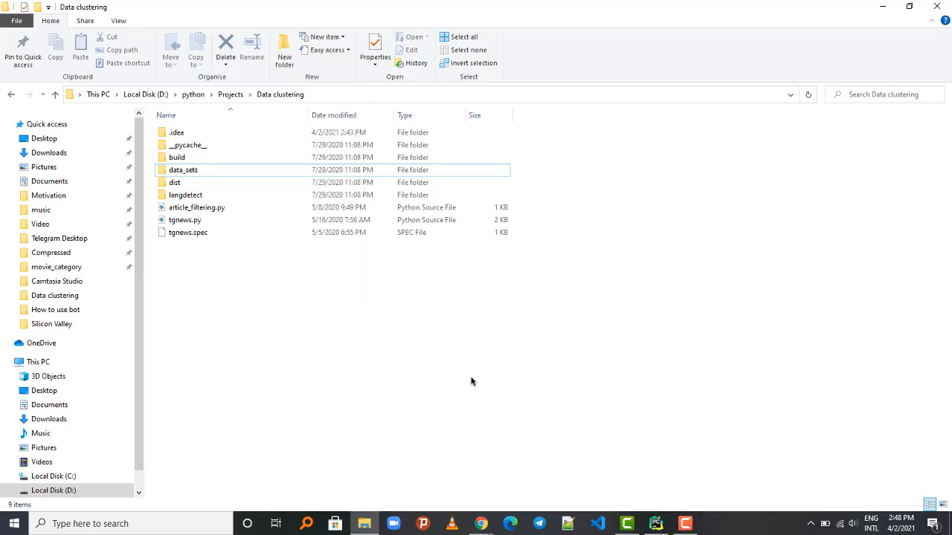
{"action": "right_click", "coordinate": [472, 382]}
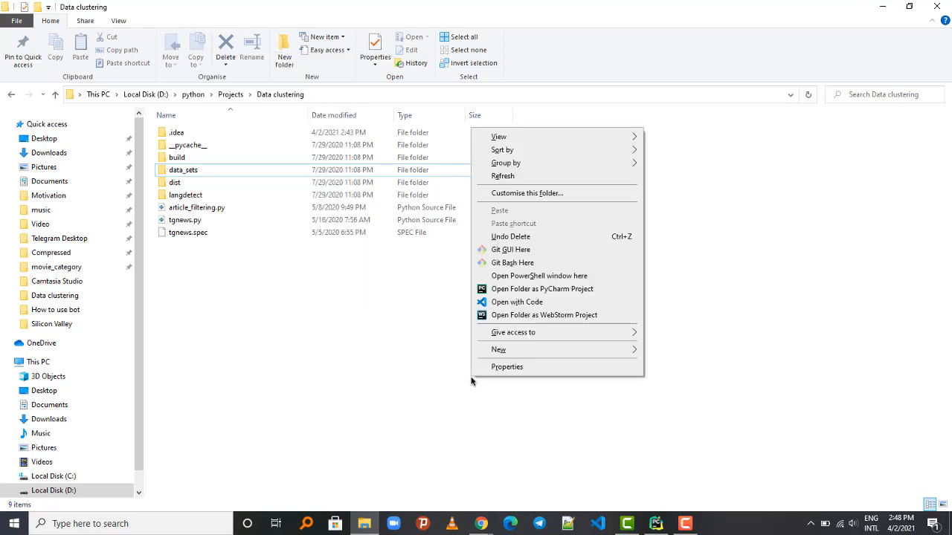
{"action": "mouse_move", "coordinate": [527, 276]}
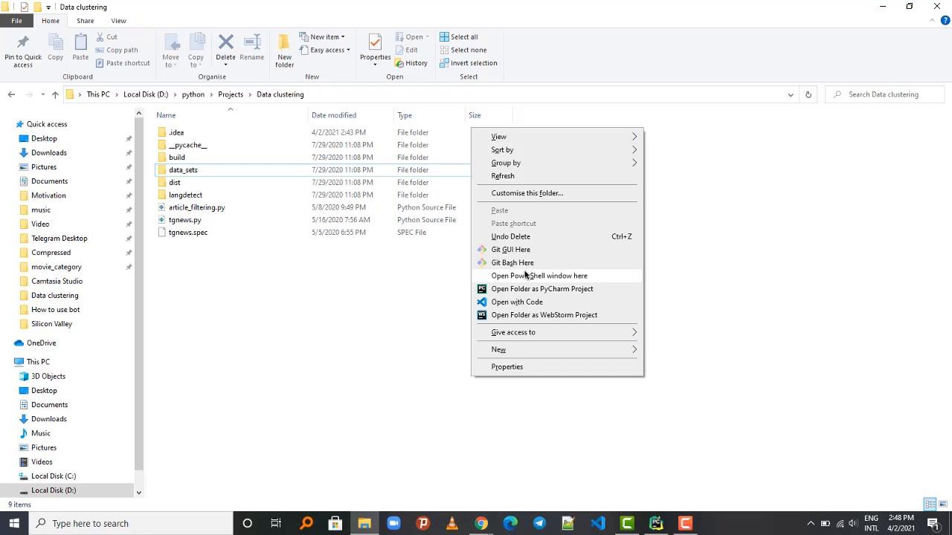
{"action": "mouse_move", "coordinate": [522, 278]}
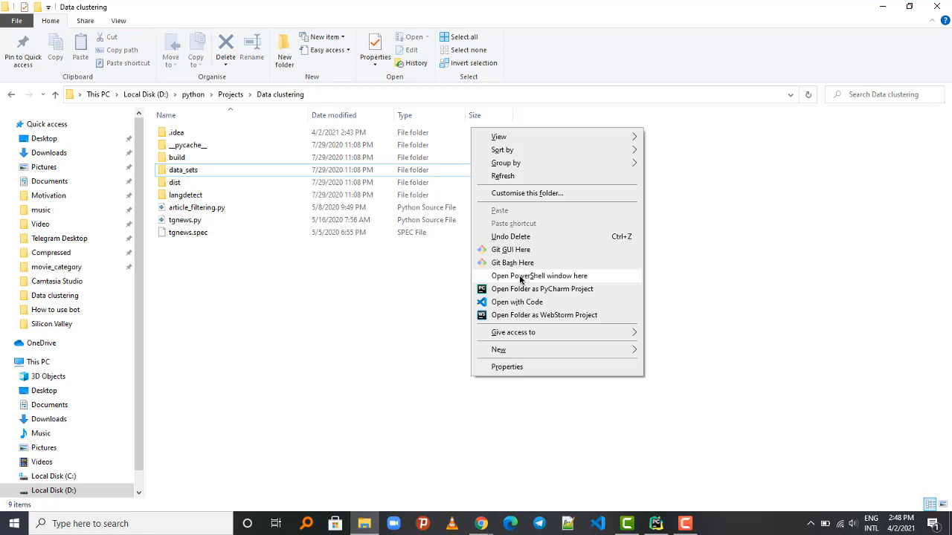
{"action": "left_click", "coordinate": [540, 275]}
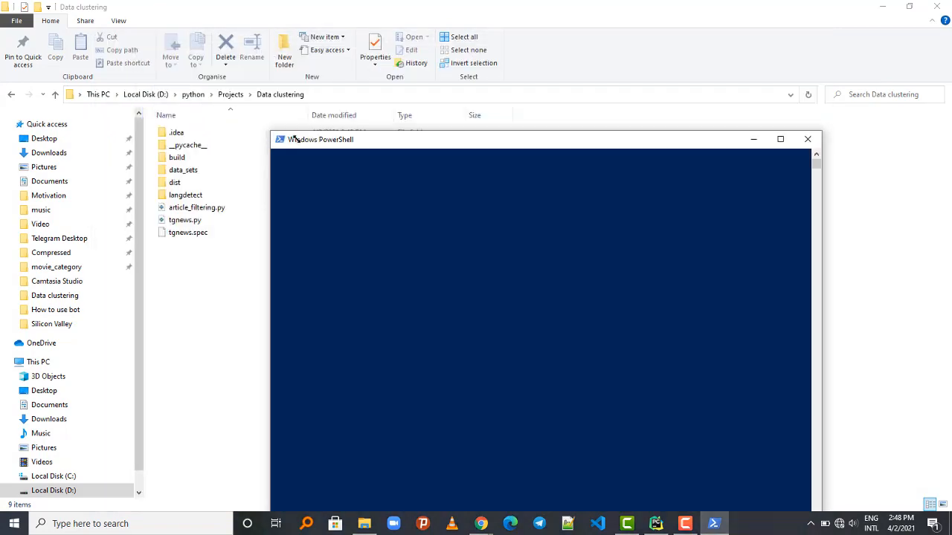
Reposition the PowerShell window and enter the pipreqs command at the Data clustering prompt.
{"action": "left_click_drag", "start_coordinate": [320, 139], "coordinate": [372, 78]}
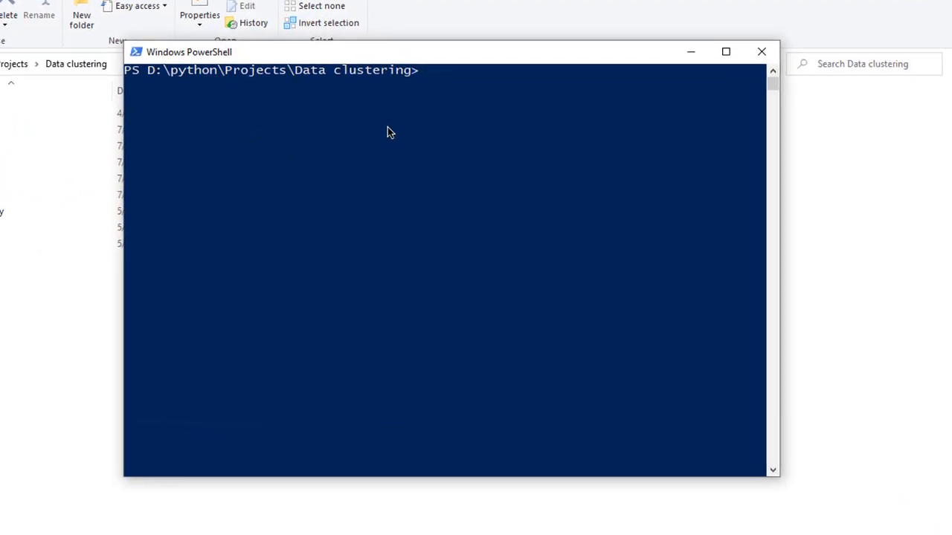
{"action": "mouse_move", "coordinate": [442, 124]}
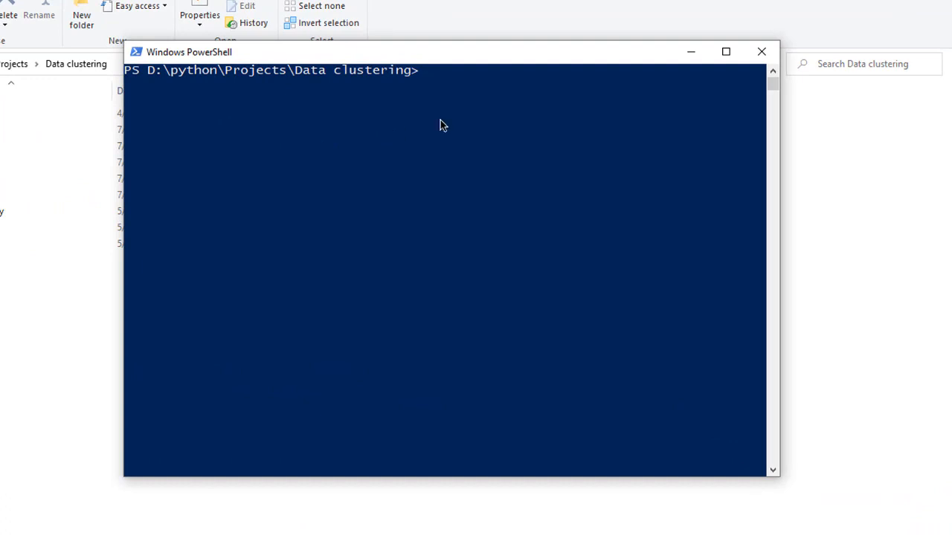
{"action": "left_click", "coordinate": [441, 123]}
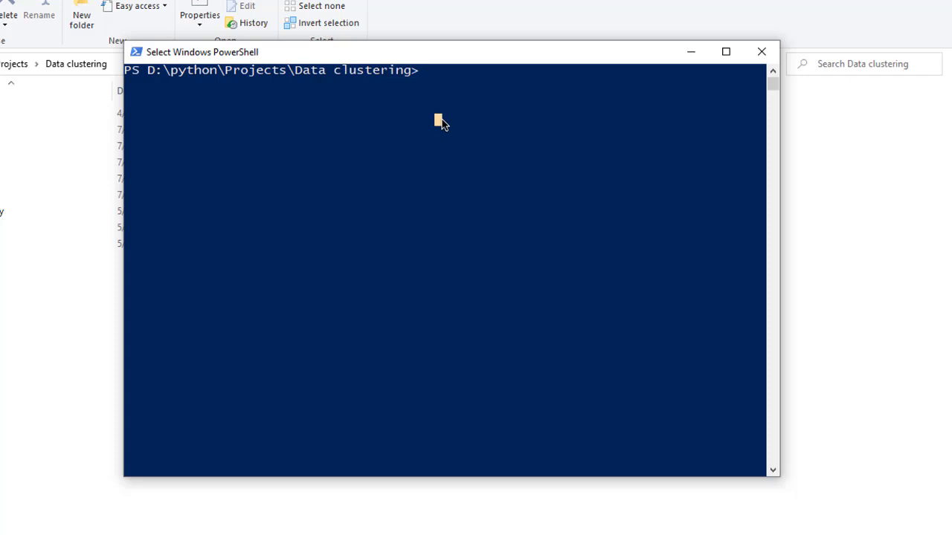
{"action": "type", "text": "pipreq"}
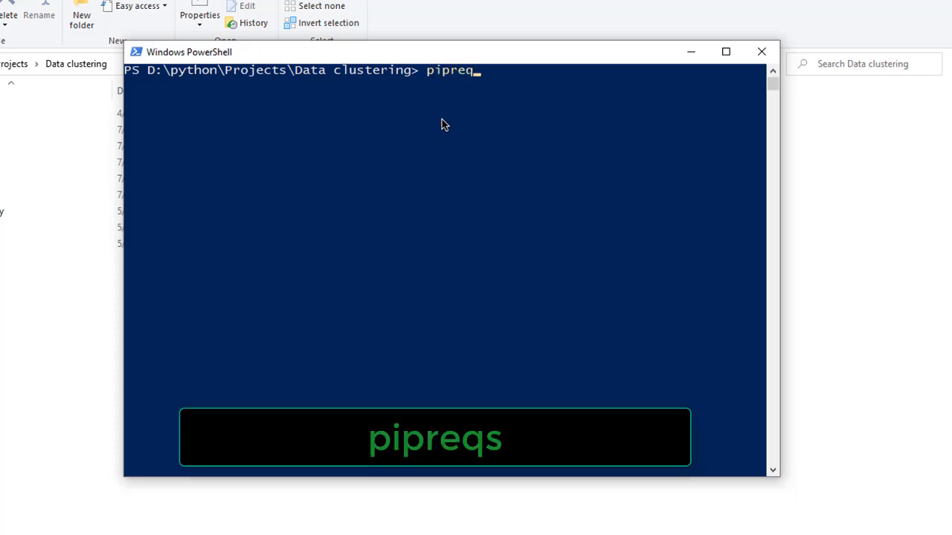
{"action": "type", "text": "s"}
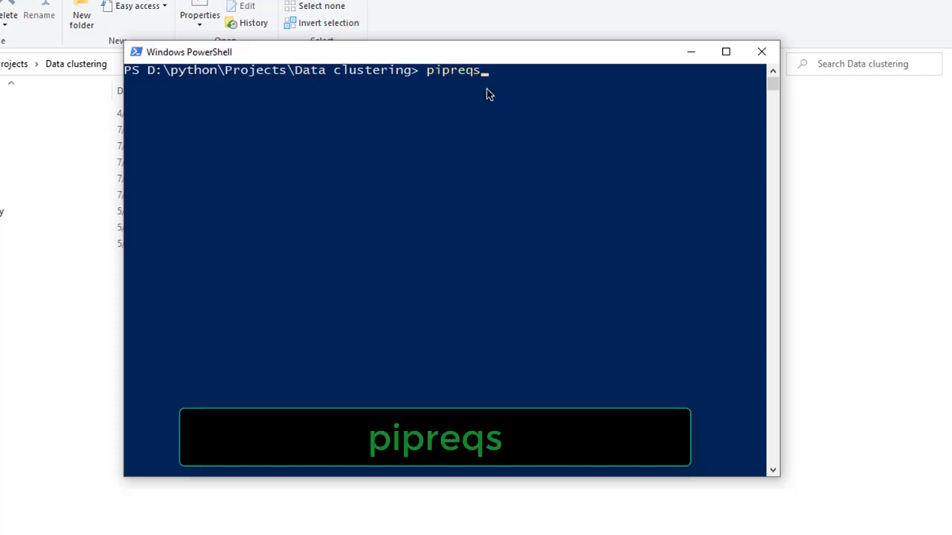
{"action": "mouse_move", "coordinate": [436, 84]}
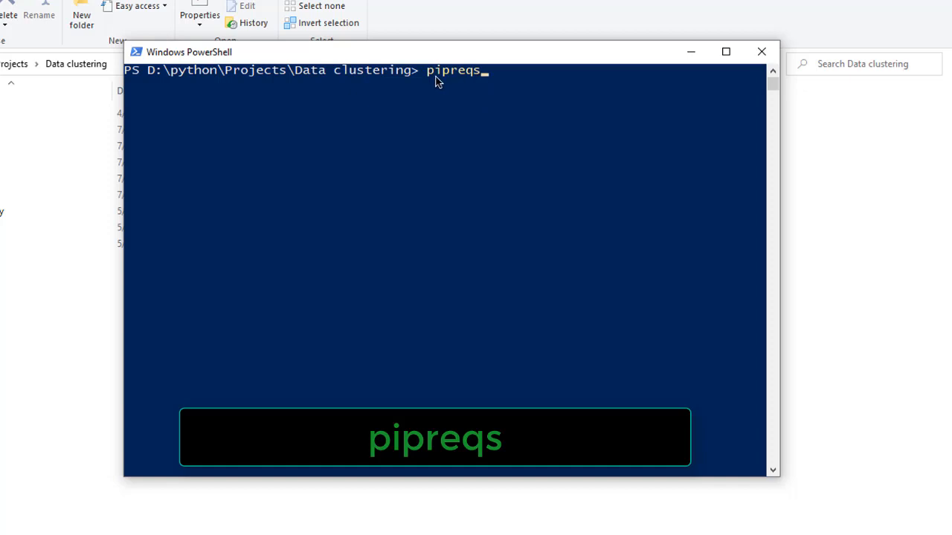
{"action": "mouse_move", "coordinate": [478, 88]}
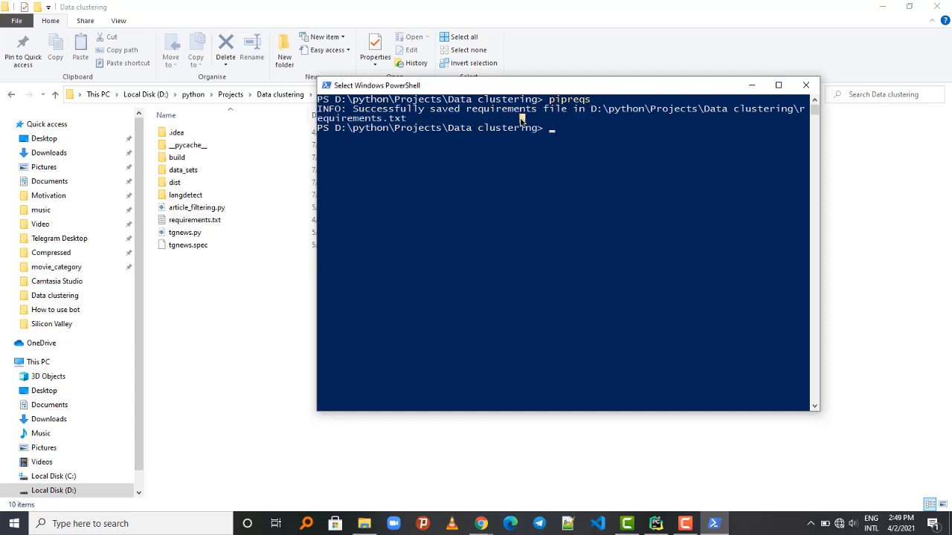
{"action": "mouse_move", "coordinate": [518, 137]}
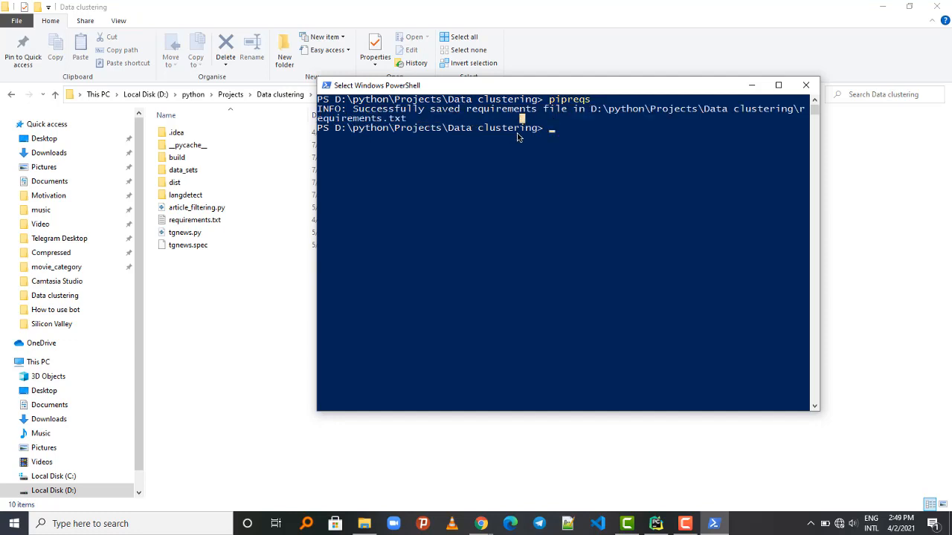
{"action": "mouse_move", "coordinate": [593, 121]}
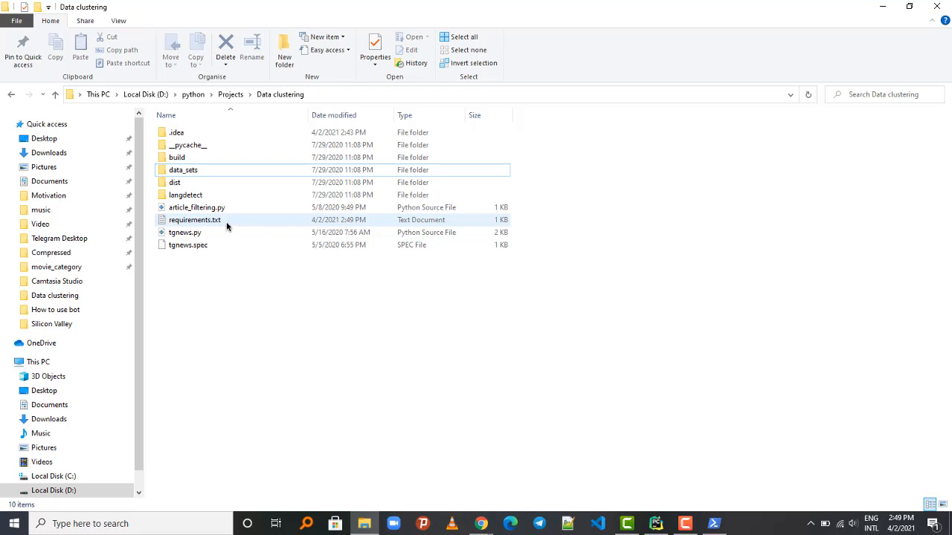
View requirements.txt in Notepad, listing beautifulsoup4 and nltk, then return to PowerShell.
{"action": "left_click", "coordinate": [195, 219]}
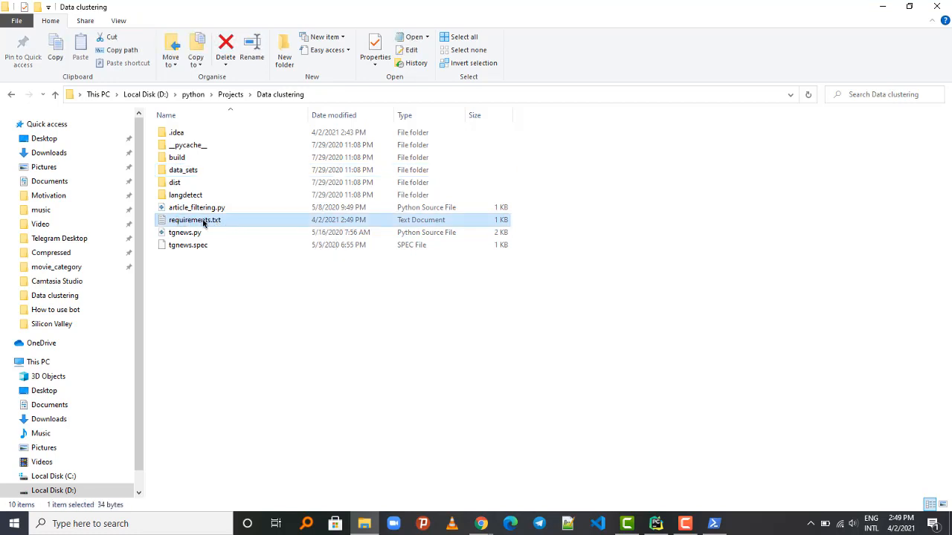
{"action": "mouse_move", "coordinate": [224, 220]}
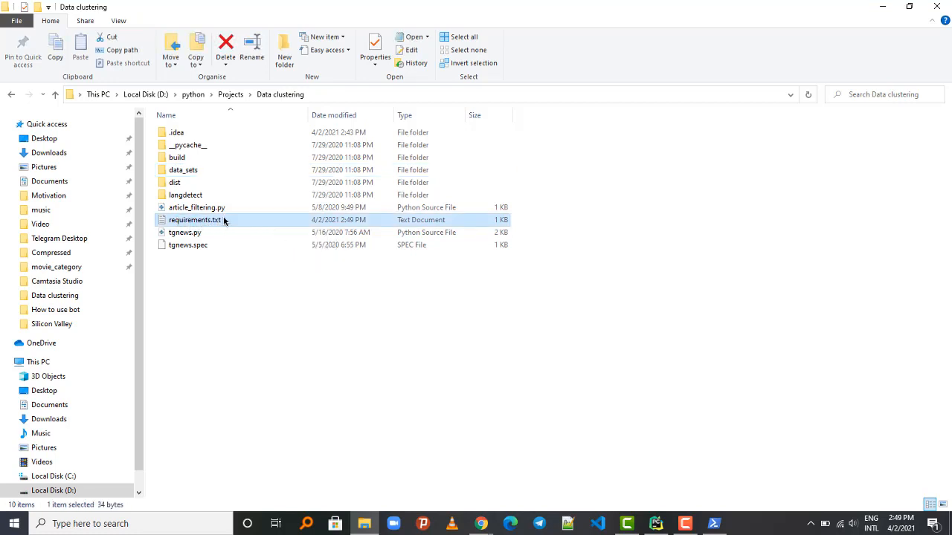
{"action": "double_click", "coordinate": [193, 219]}
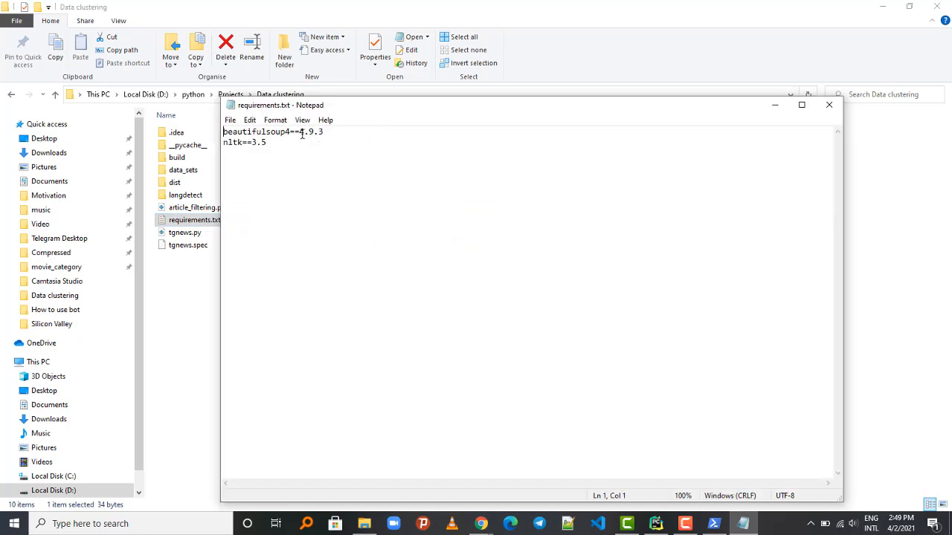
{"action": "key", "text": "ctrl+a"}
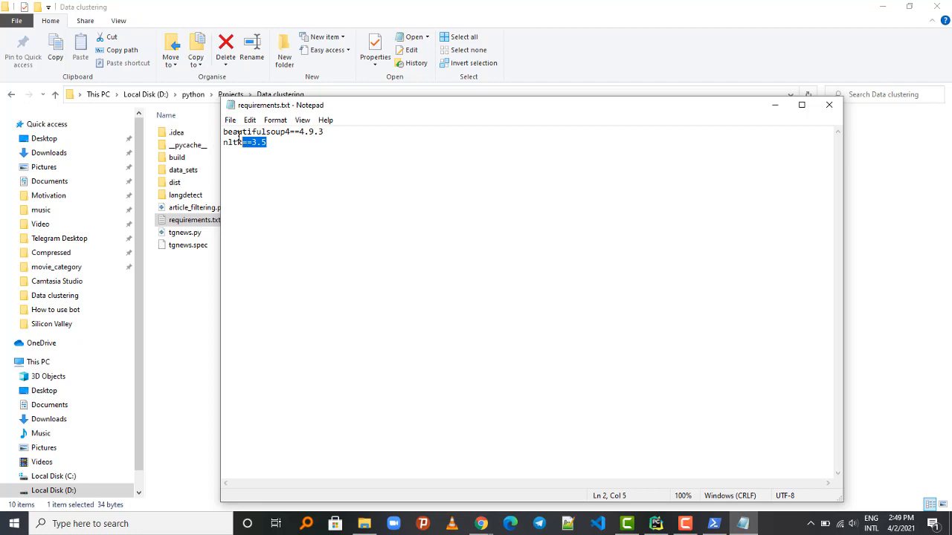
{"action": "key", "text": "ctrl+a"}
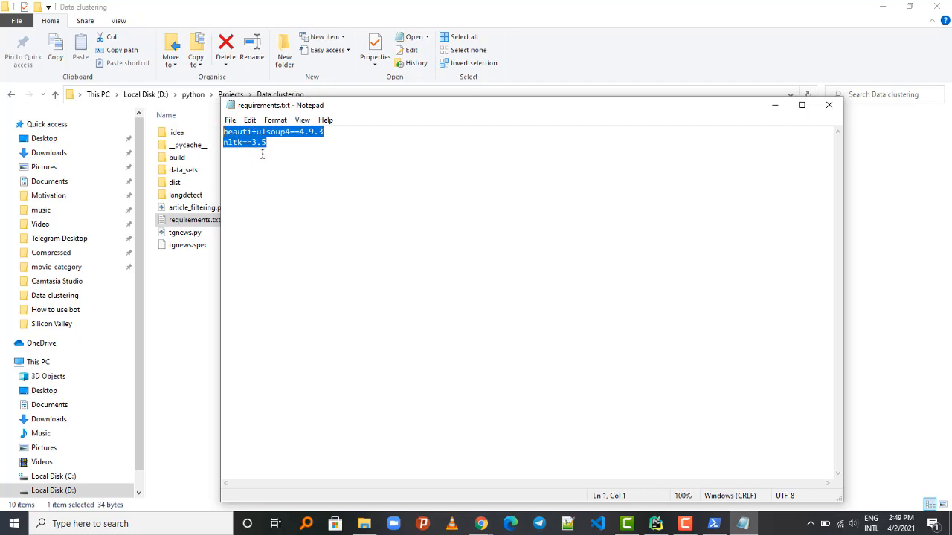
{"action": "left_click", "coordinate": [304, 132]}
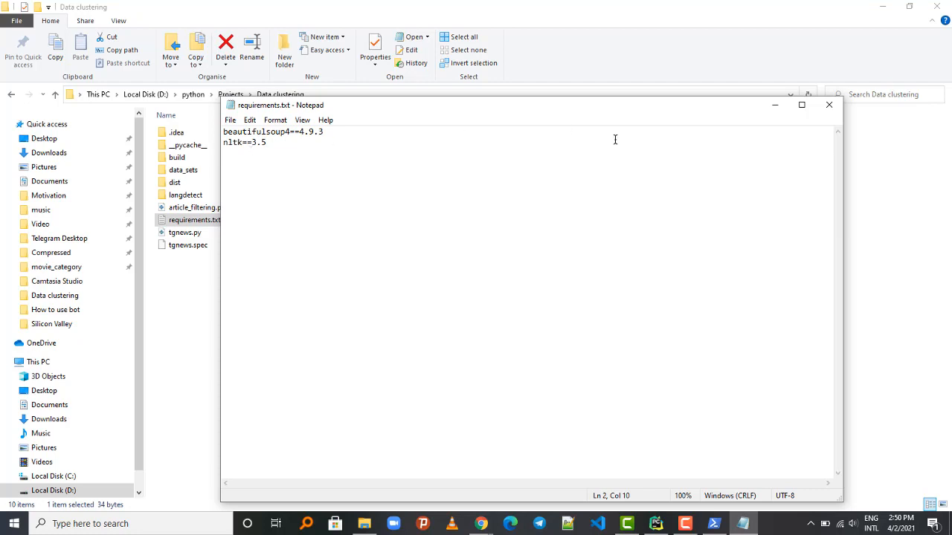
{"action": "left_click", "coordinate": [828, 105]}
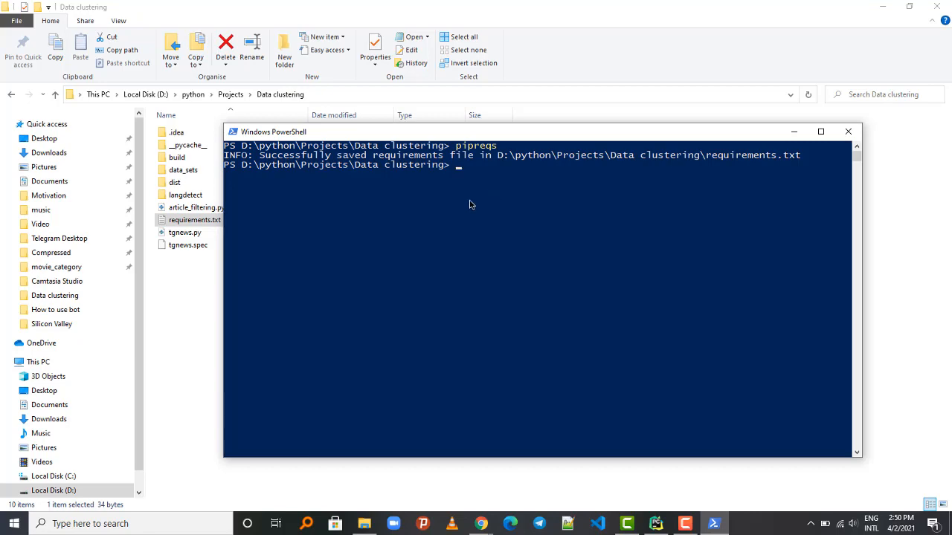
{"action": "mouse_move", "coordinate": [495, 230]}
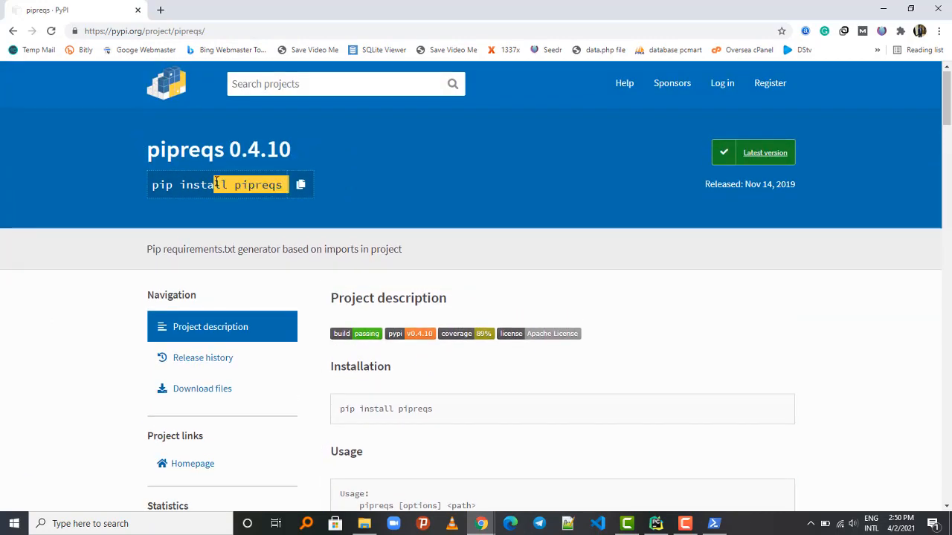
Scroll the pipreqs PyPI page to the --encoding usage option, then go back to PowerShell.
{"action": "scroll", "scroll_direction": "down", "scroll_amount": 3}
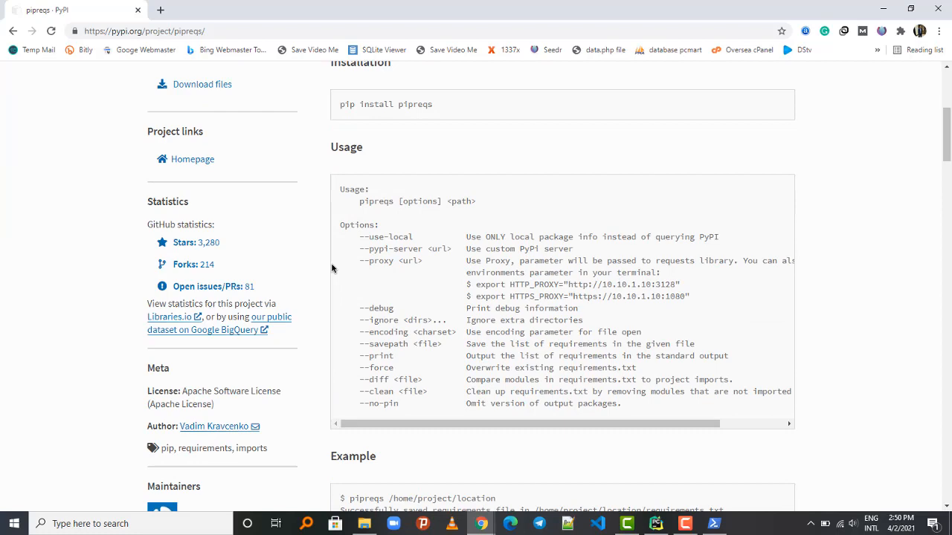
{"action": "scroll", "scroll_direction": "down", "scroll_amount": 3}
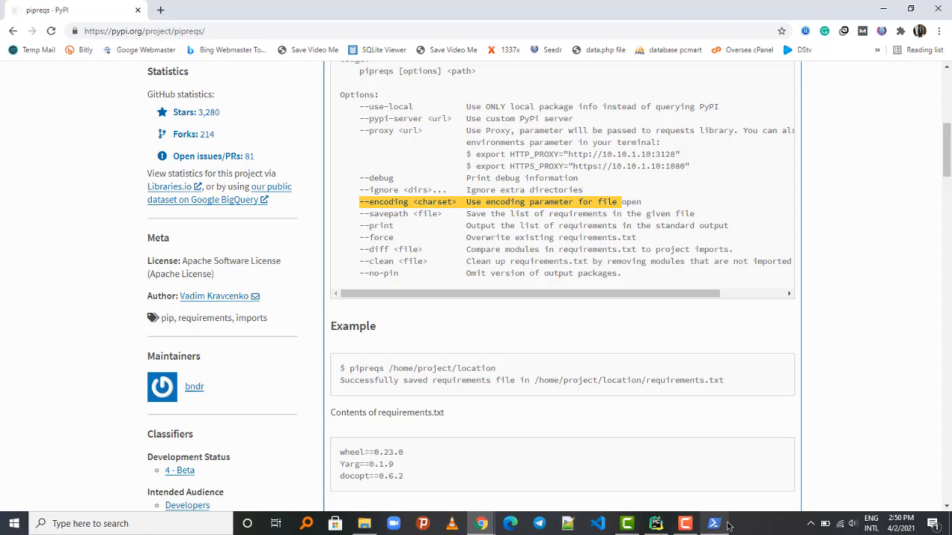
{"action": "left_click", "coordinate": [714, 522]}
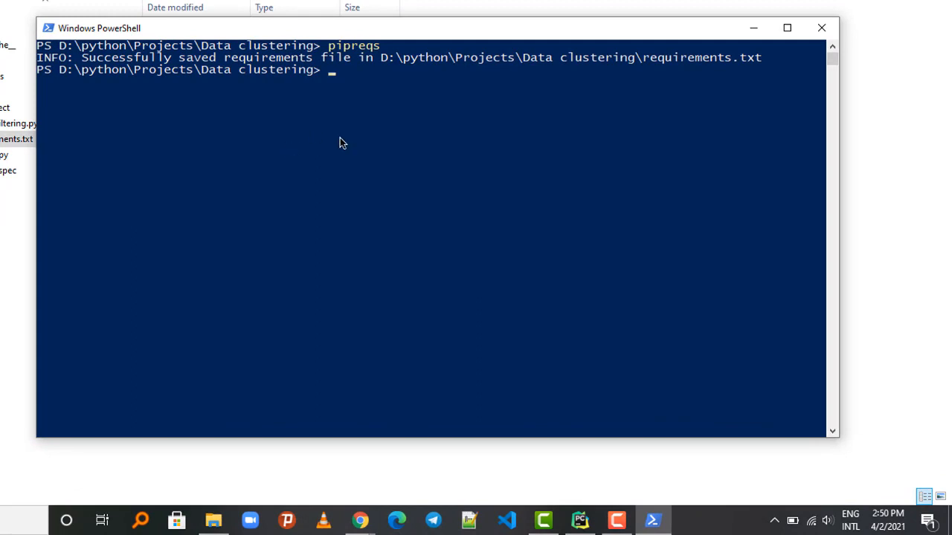
Run pipreqs --encoding=utf8 --force to overwrite requirements.txt with UTF-8 encoding.
{"action": "type", "text": "pipreqs --encoding"}
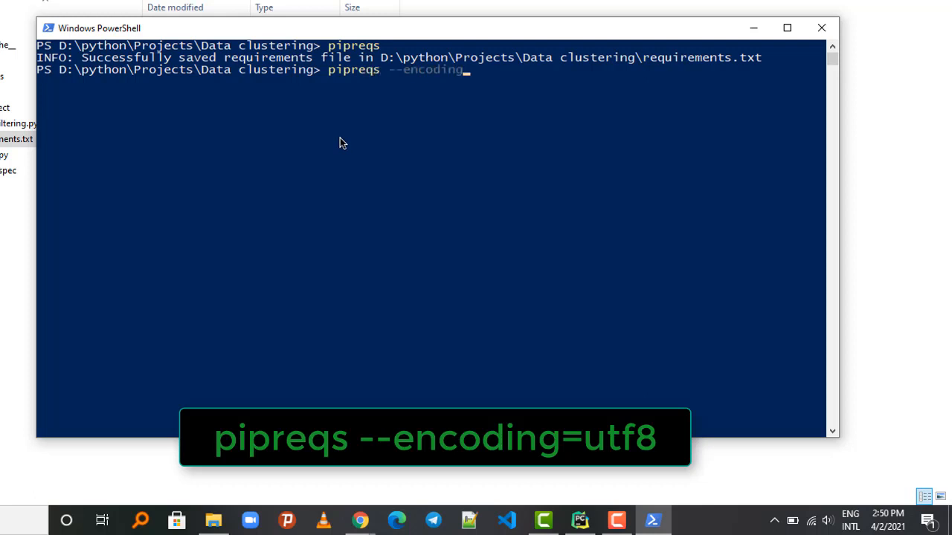
{"action": "type", "text": "="}
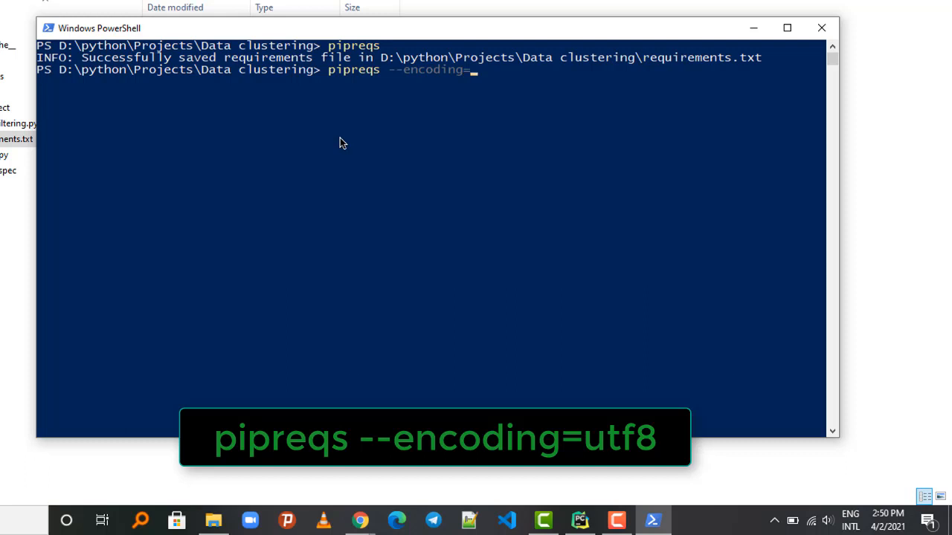
{"action": "type", "text": "utf8"}
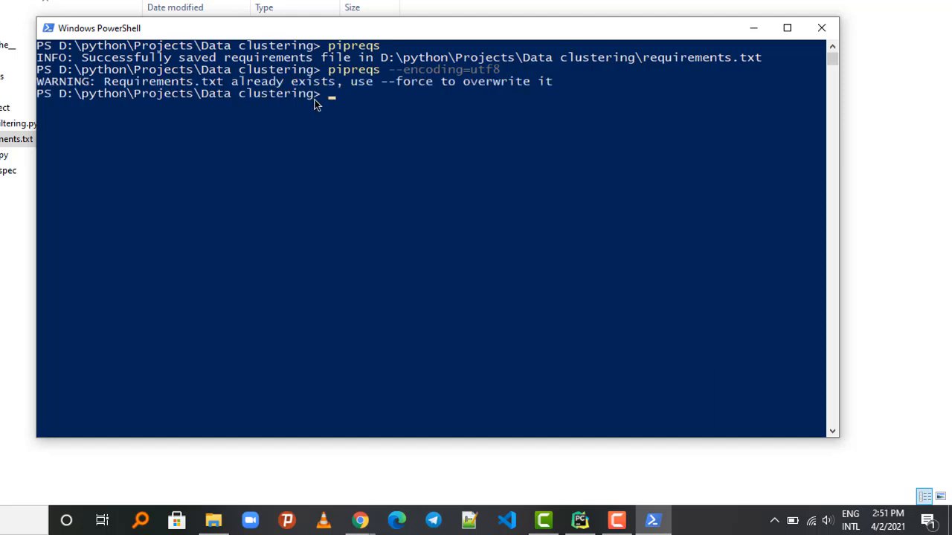
{"action": "mouse_move", "coordinate": [377, 99]}
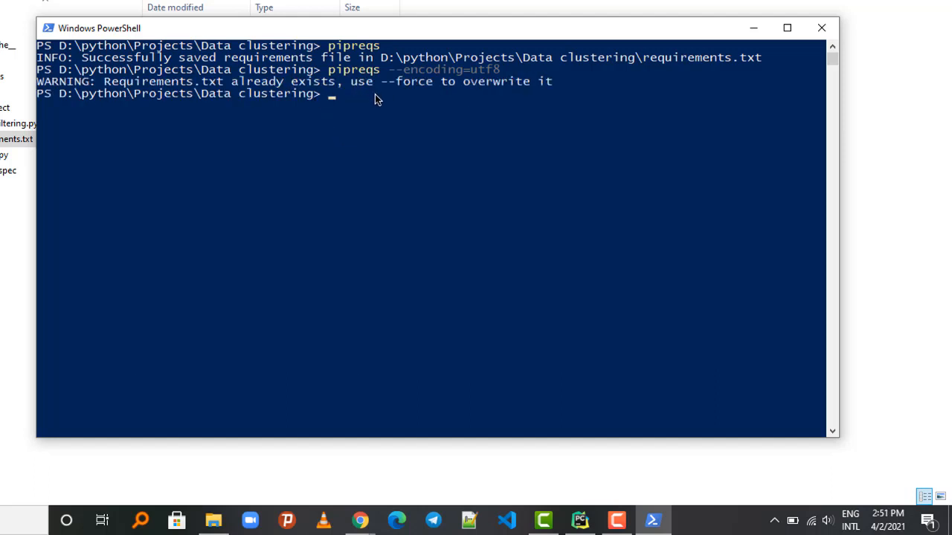
{"action": "mouse_move", "coordinate": [500, 144]}
{"action": "type", "text": "pipreqs --encoding=utf8 --force"}
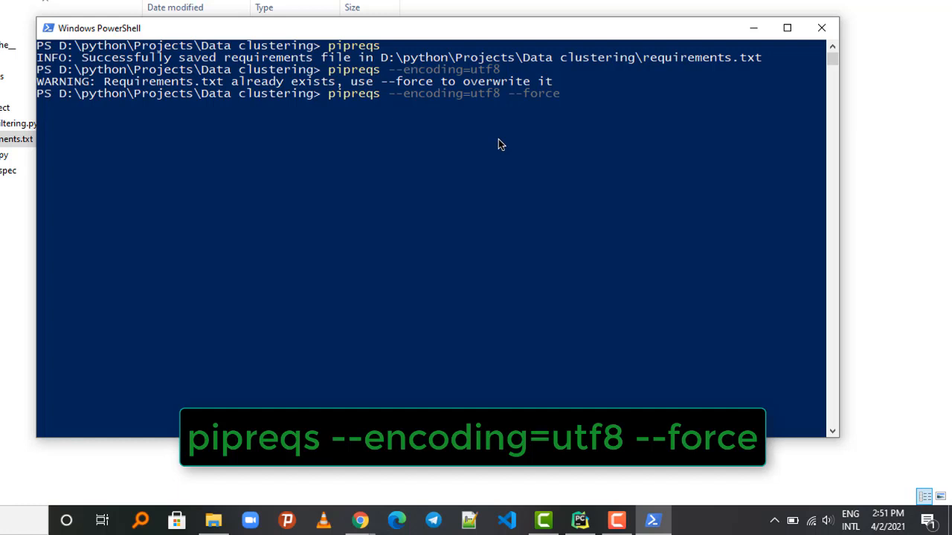
{"action": "mouse_move", "coordinate": [223, 228]}
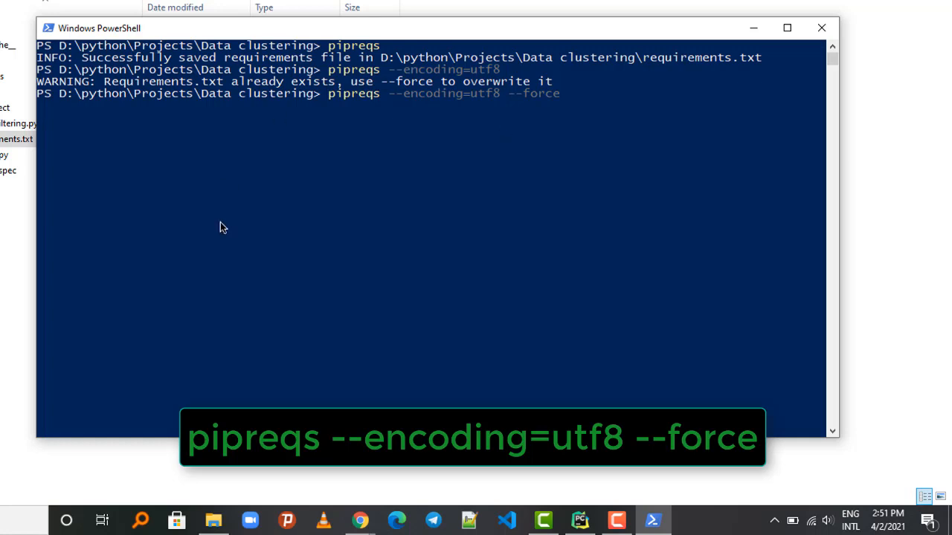
{"action": "key", "text": "Enter"}
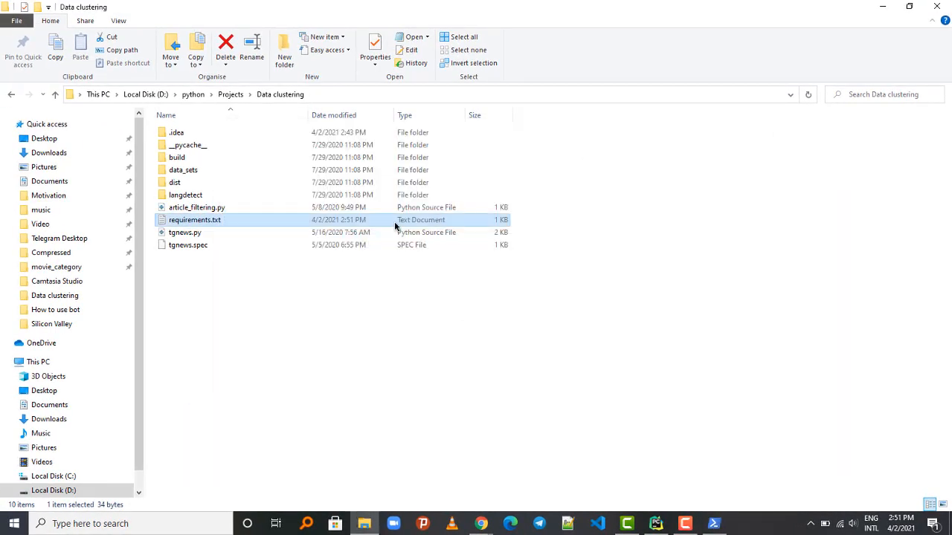
{"action": "mouse_move", "coordinate": [677, 411]}
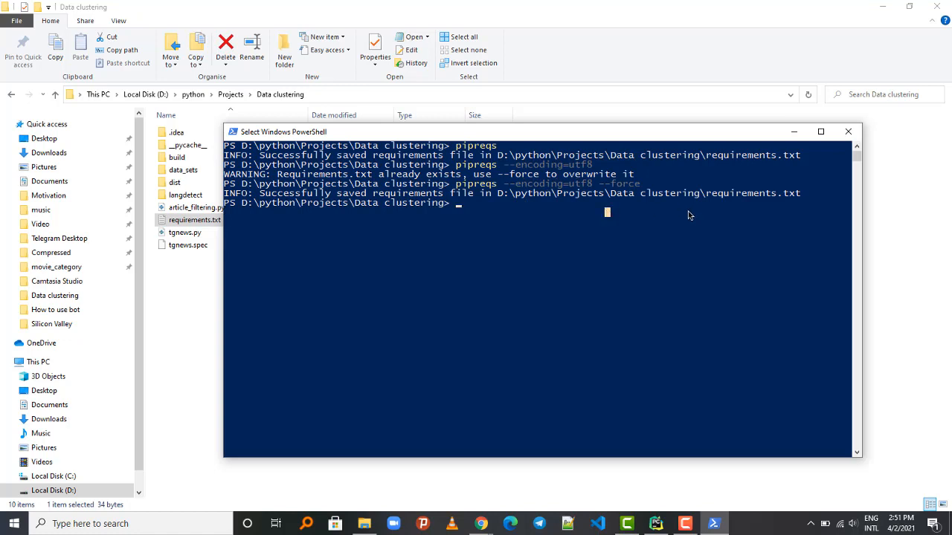
{"action": "mouse_move", "coordinate": [848, 132]}
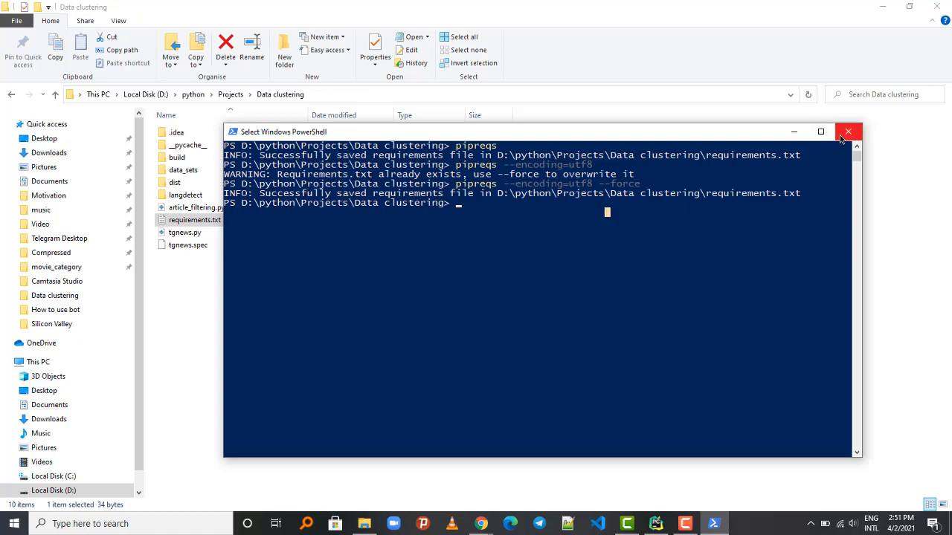
{"action": "mouse_move", "coordinate": [847, 132]}
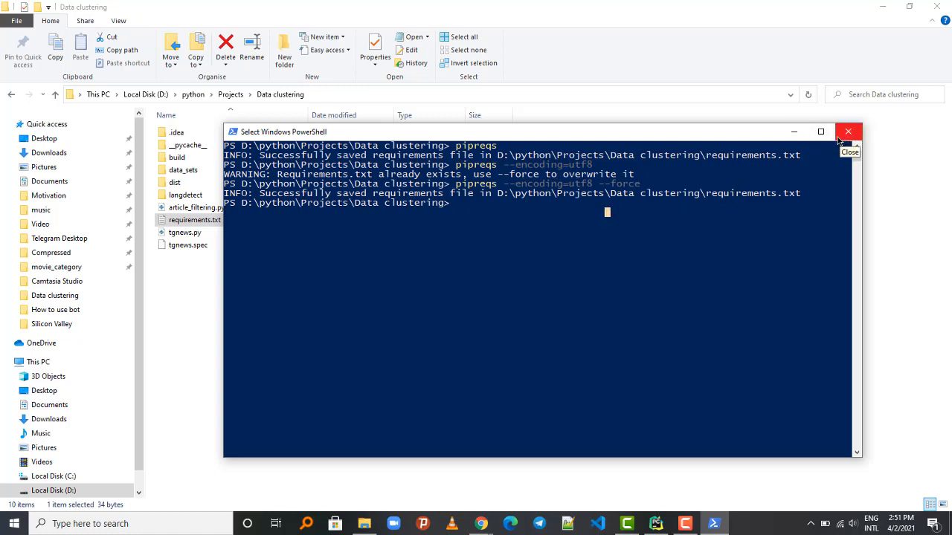